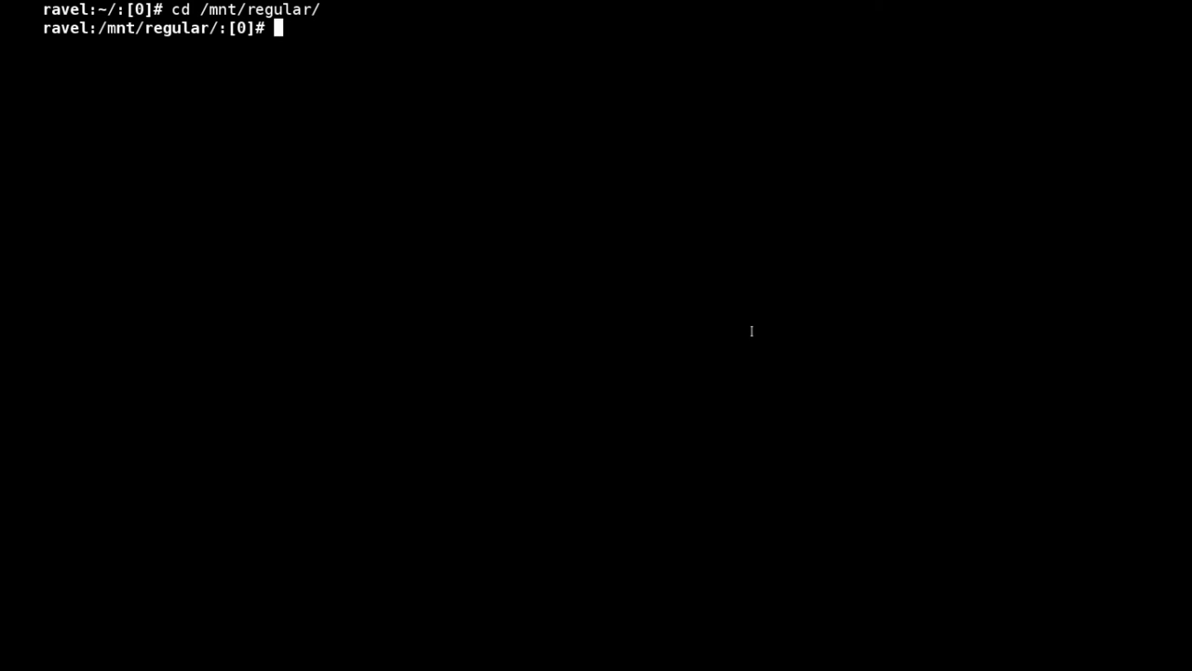
Step: List /mnt/regular in long human-readable form with ls -lh
type("ls -lh")
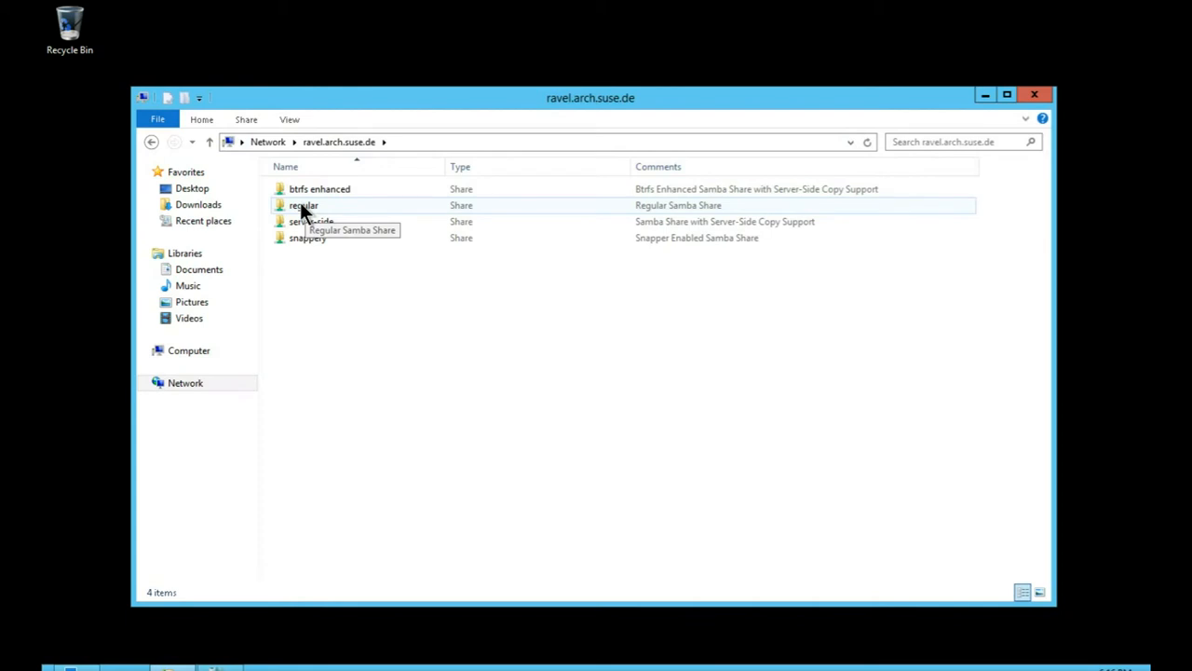
Step: Paste a copy of 1g_file into the regular share, then cancel the slow copy at about 10%
double_click(302, 204)
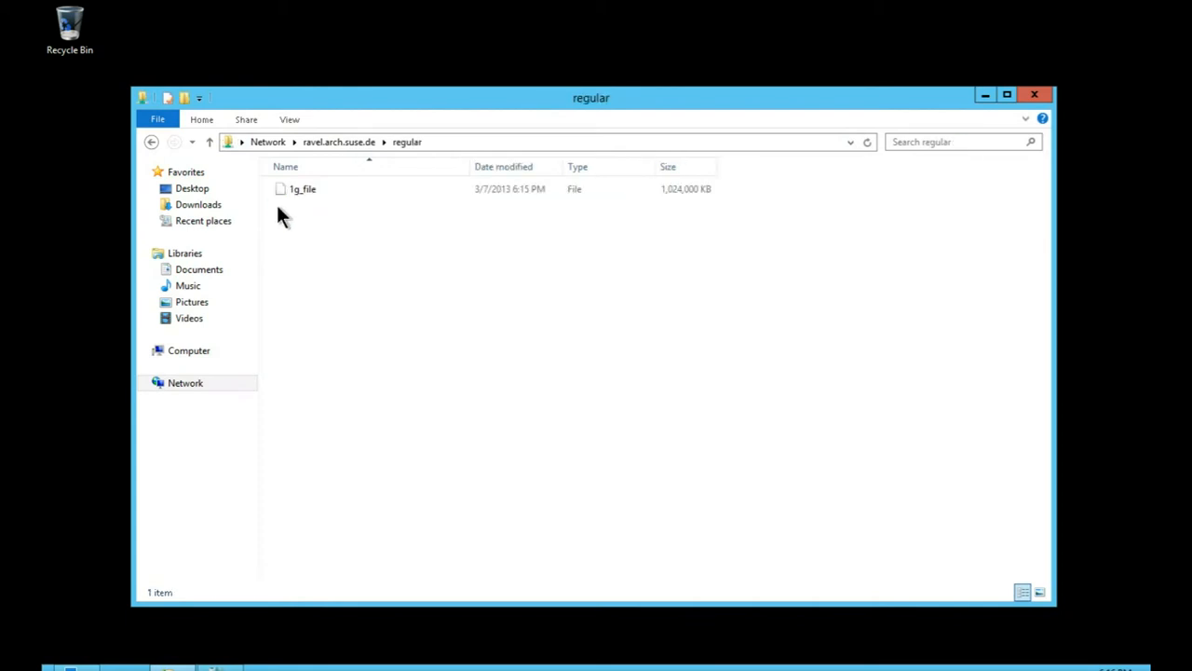
left_click(302, 190)
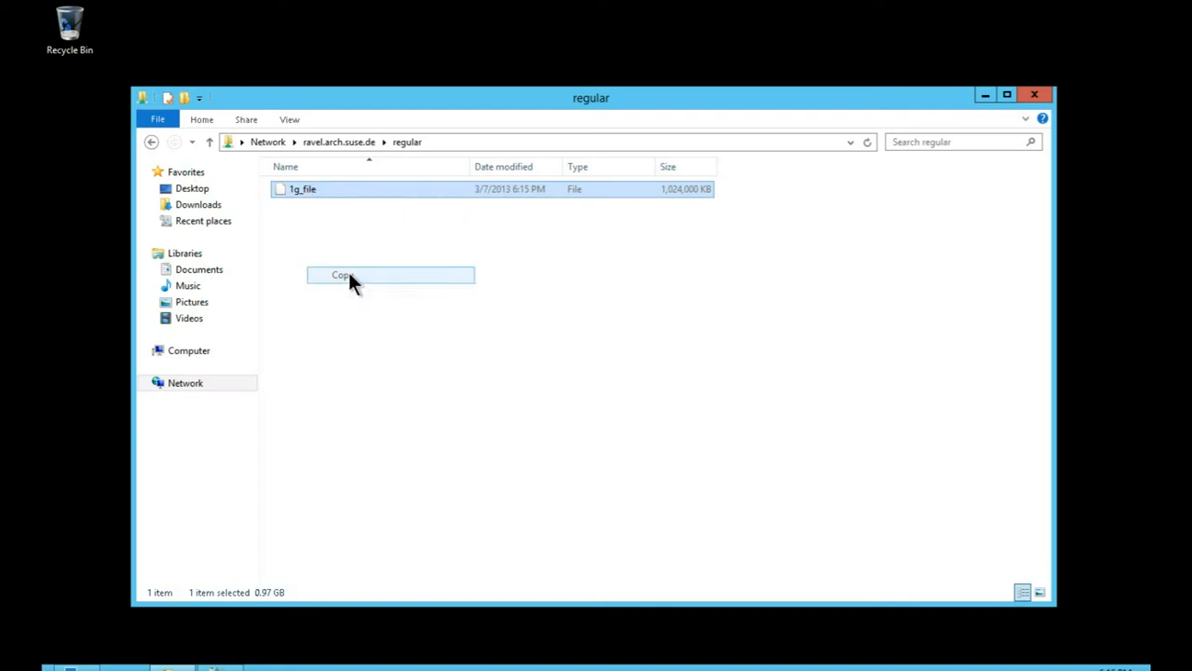
right_click(354, 283)
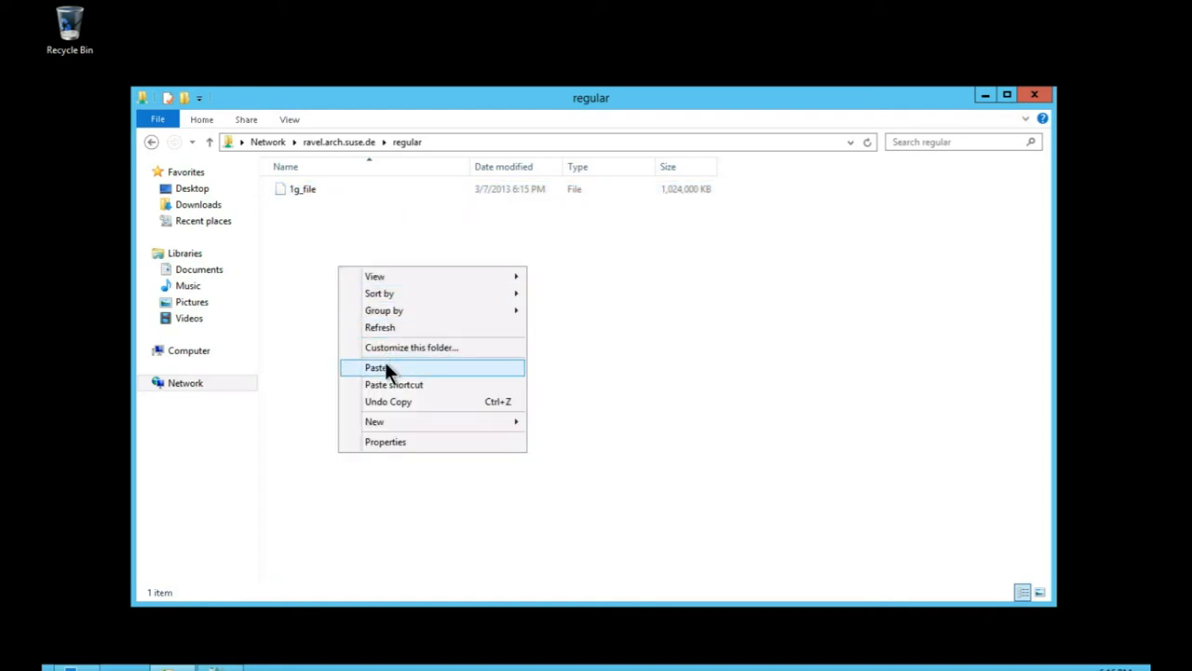
left_click(374, 367)
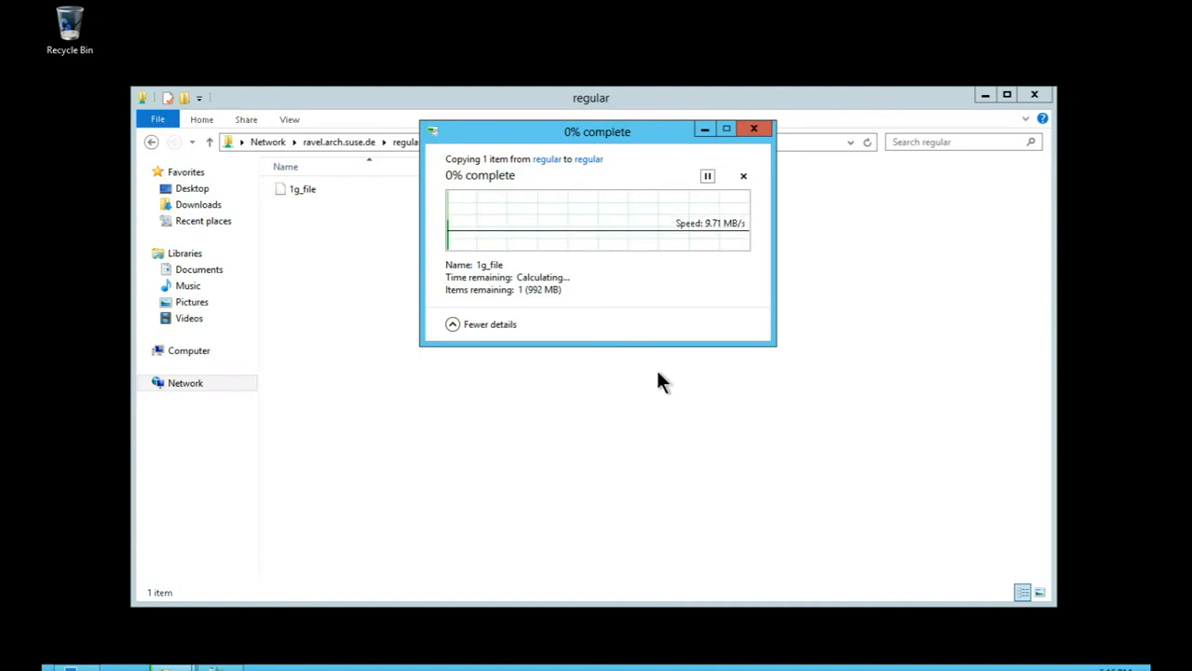
mouse_move(730, 254)
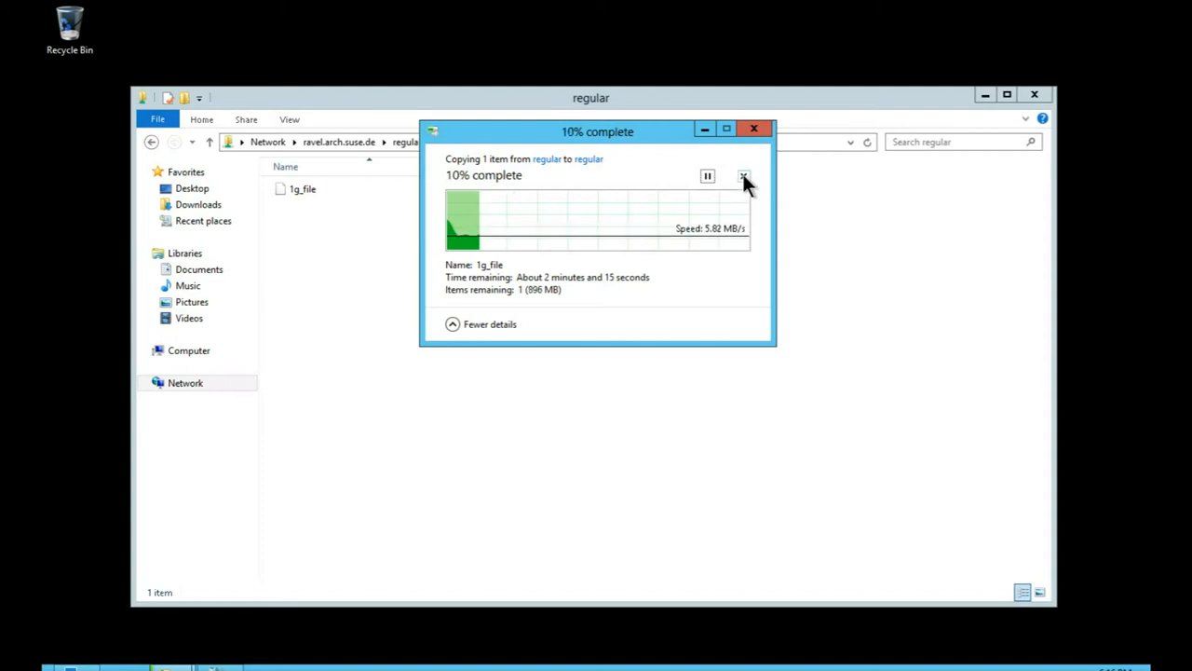
left_click(741, 175)
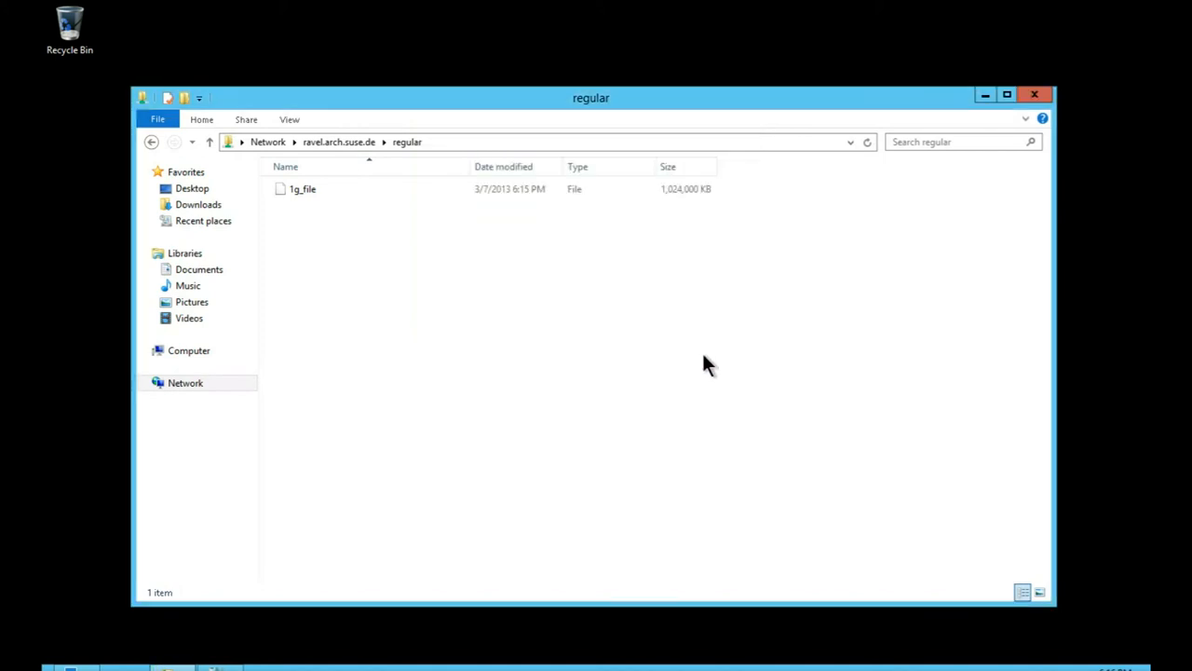
mouse_move(533, 393)
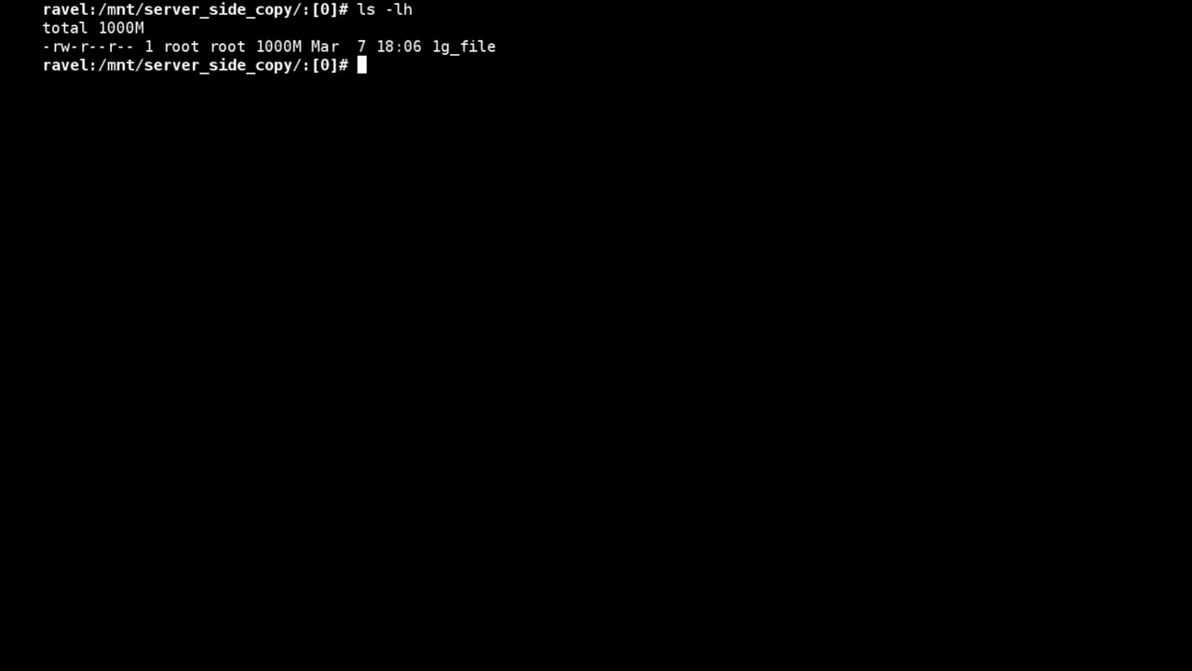
mouse_move(697, 607)
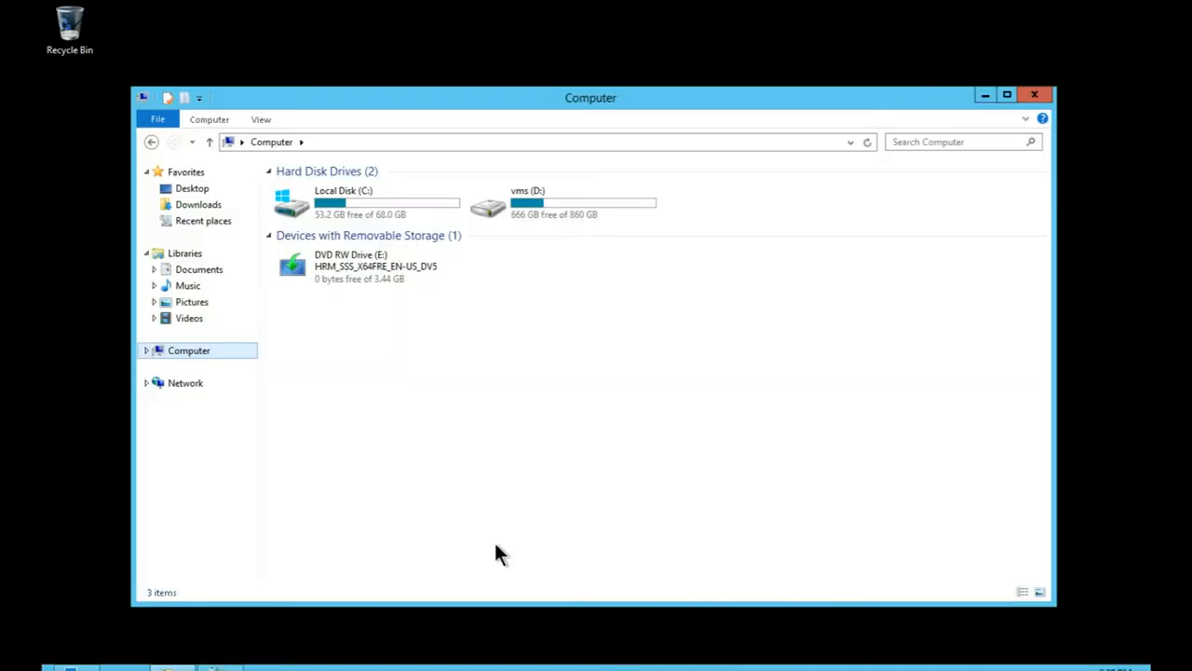
Step: Browse to \\ravel.arch.suse.de and enter the server-side share
left_click(387, 142)
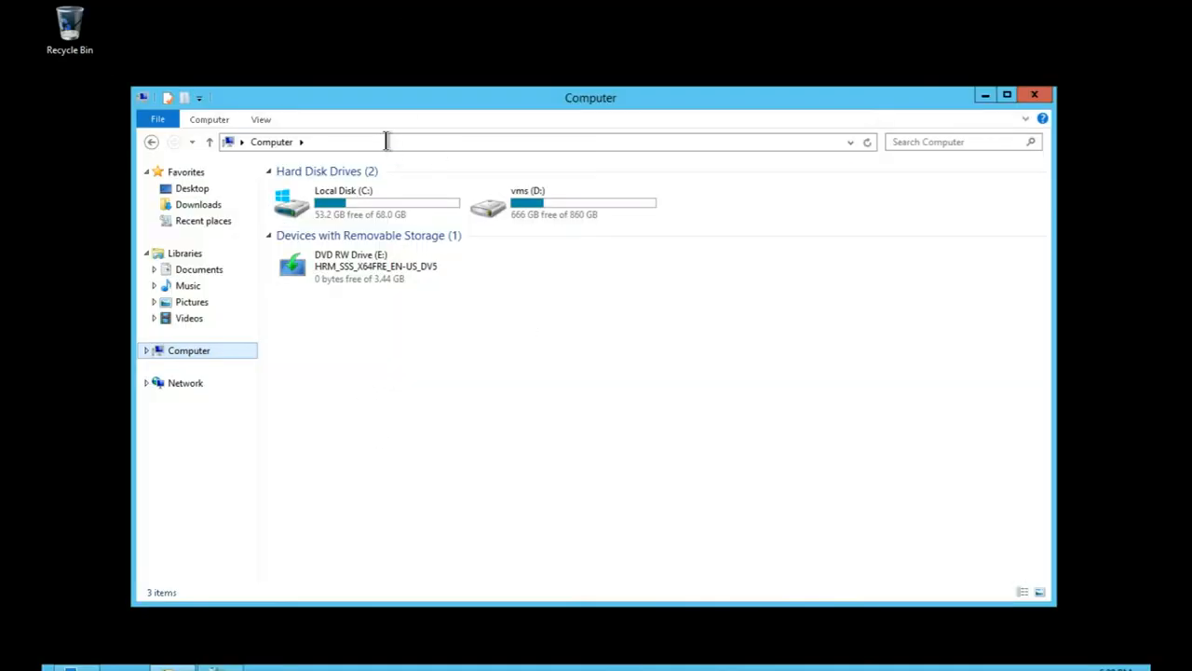
type("\\\\ravel.arch.suse.de ▸")
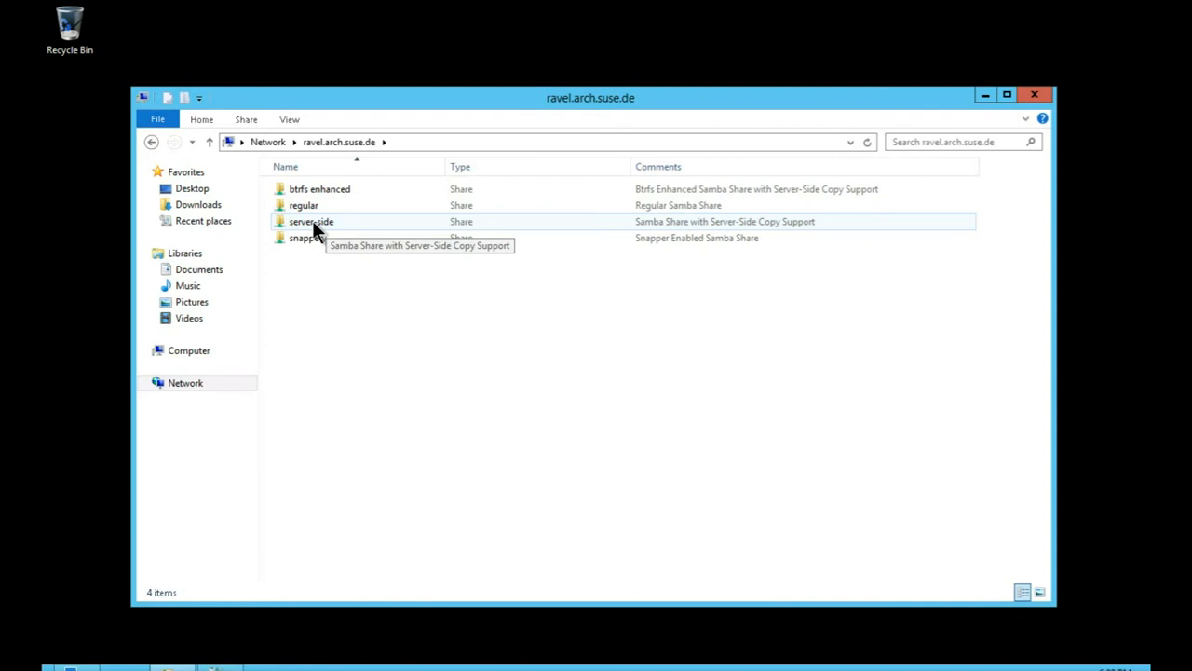
double_click(310, 220)
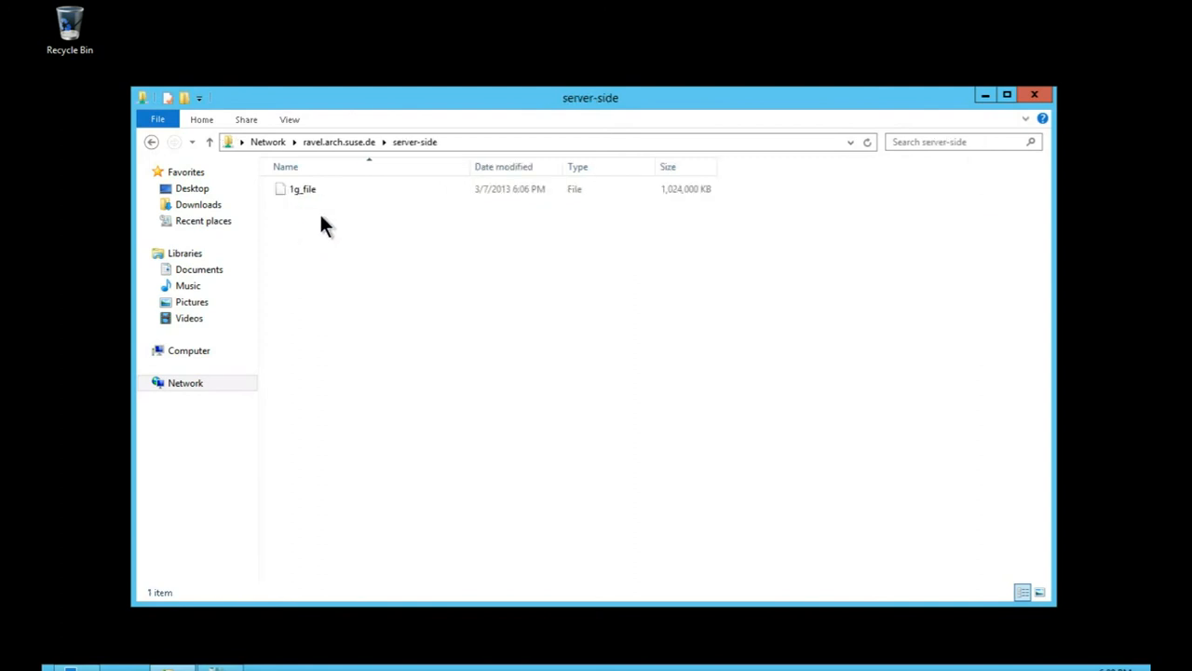
Step: Paste a copy of 1g_file in the server-side share, yielding 1g_file - Copy instantly
left_click(302, 188)
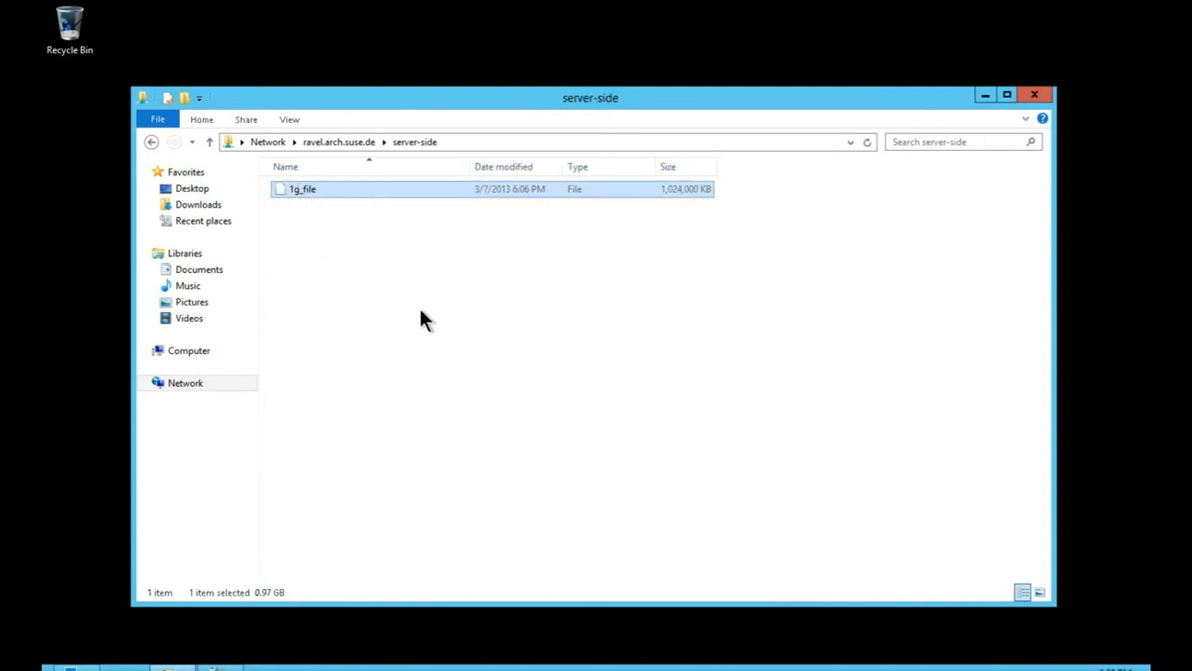
right_click(300, 190)
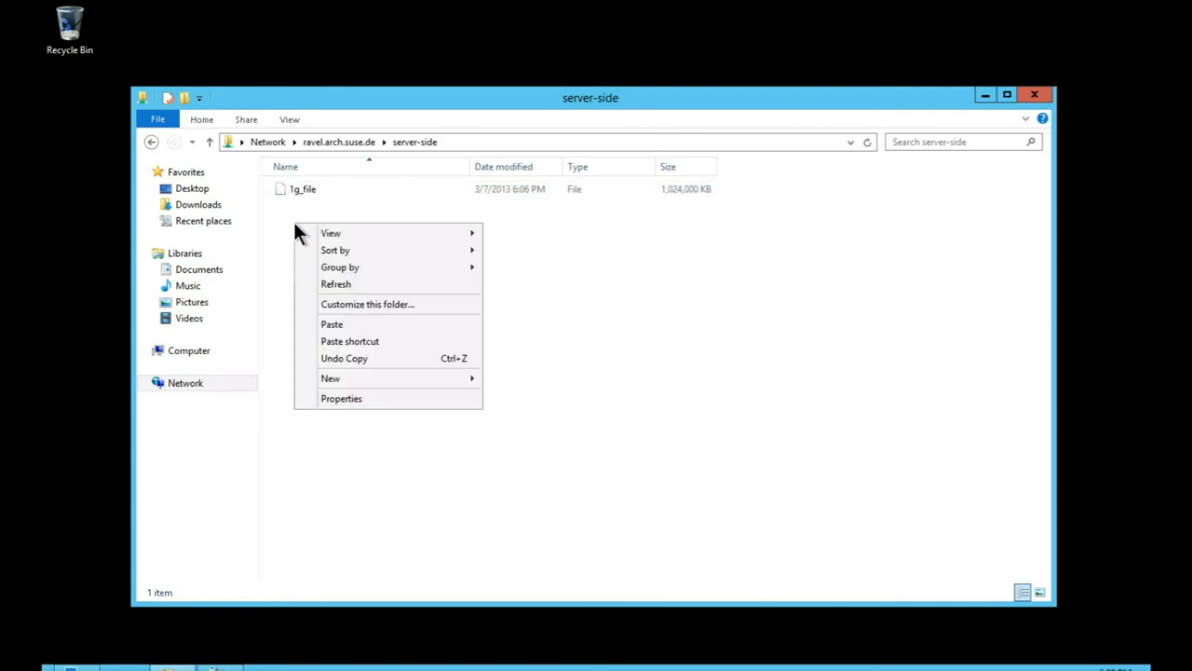
mouse_move(335, 328)
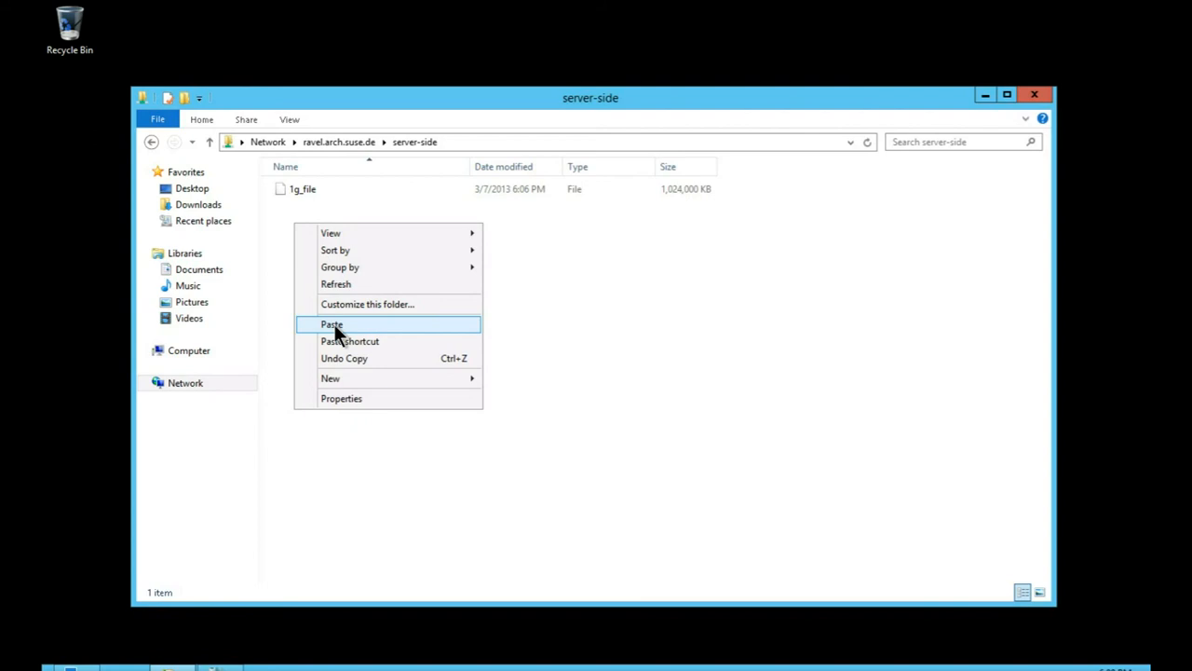
left_click(332, 324)
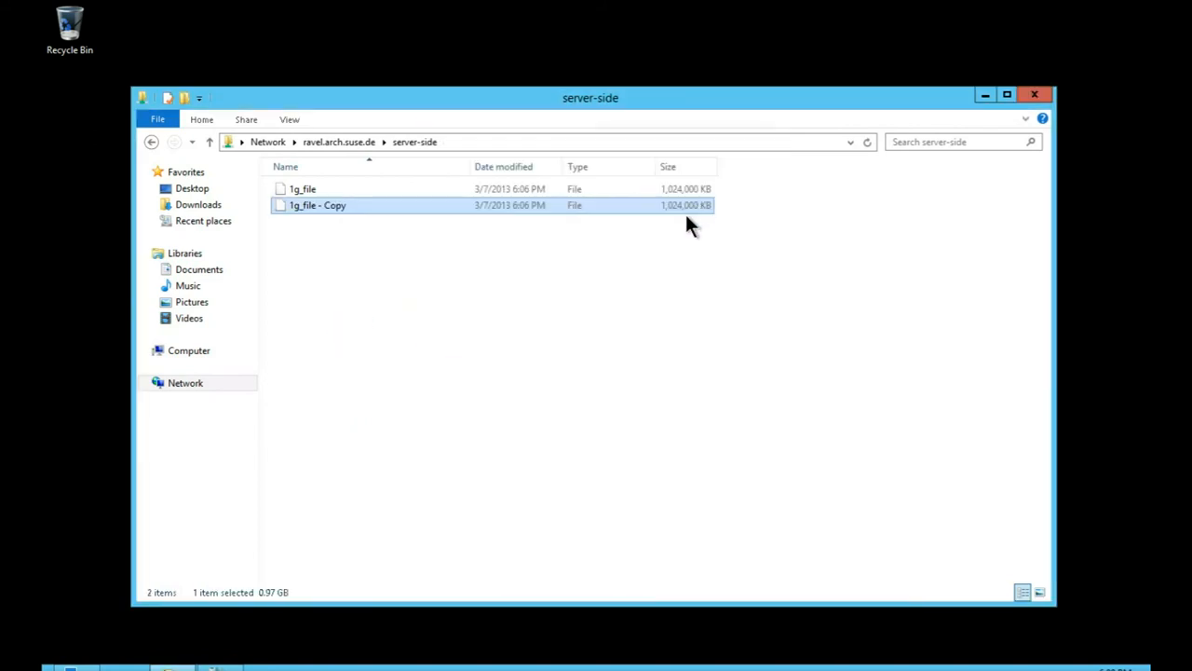
mouse_move(440, 330)
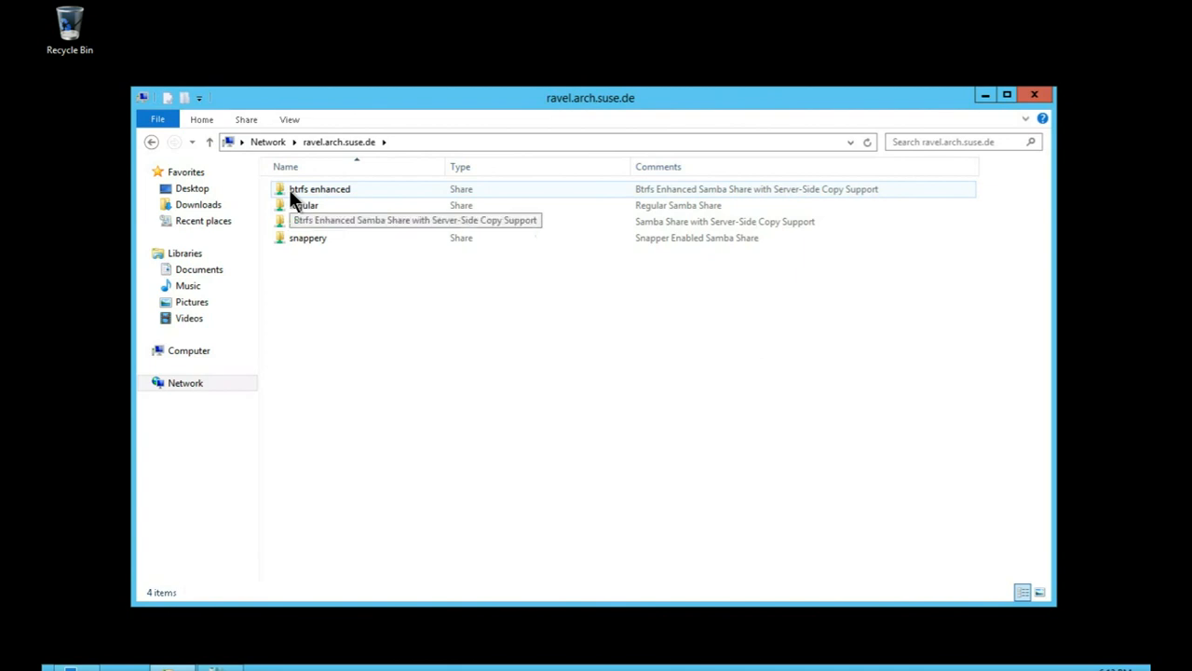
Step: Paste 1g_file twice in the btrfs enhanced share, creating 1g_file - Copy and 1g_file - Copy (2)
double_click(321, 188)
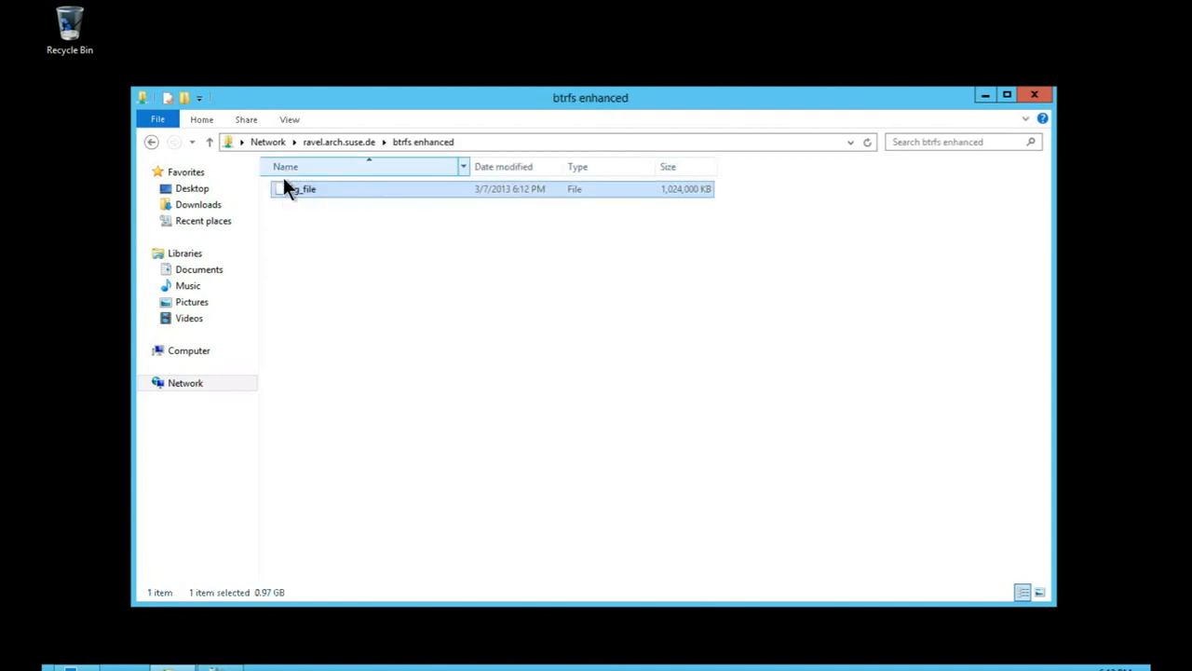
right_click(298, 188)
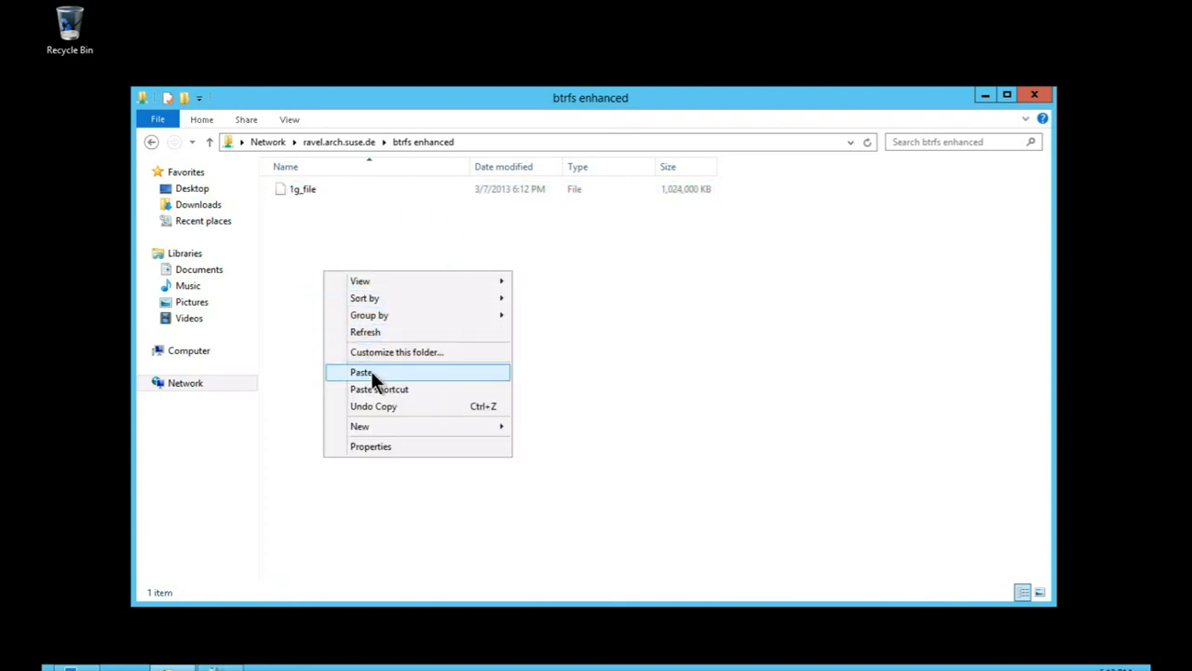
left_click(360, 373)
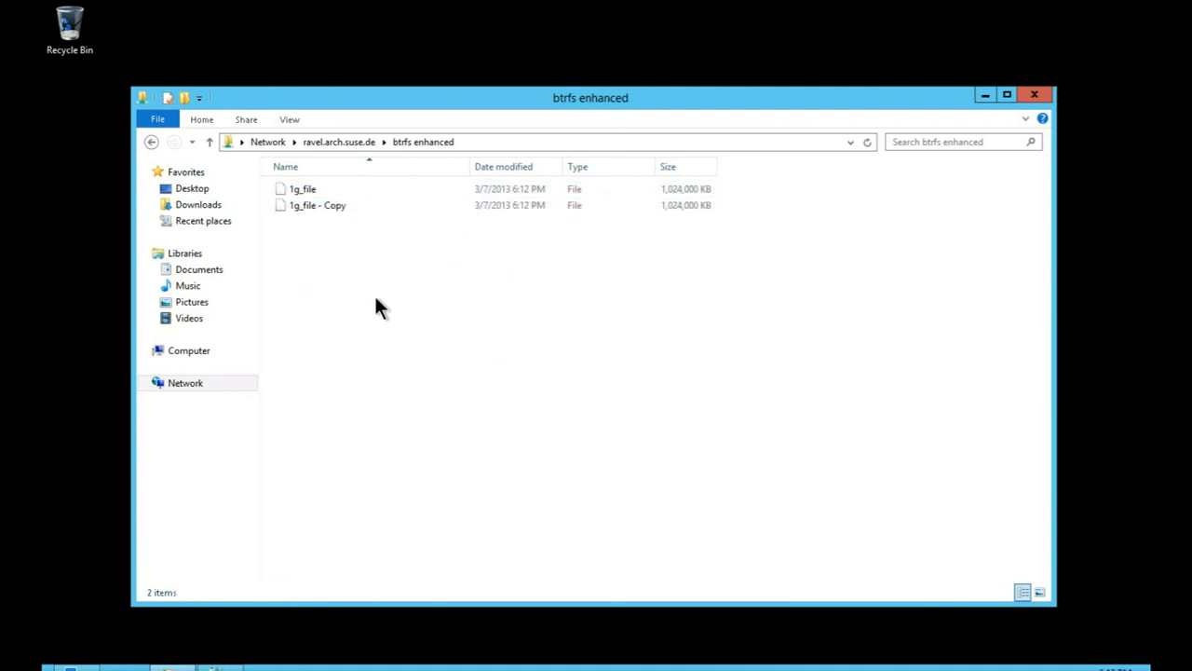
right_click(301, 188)
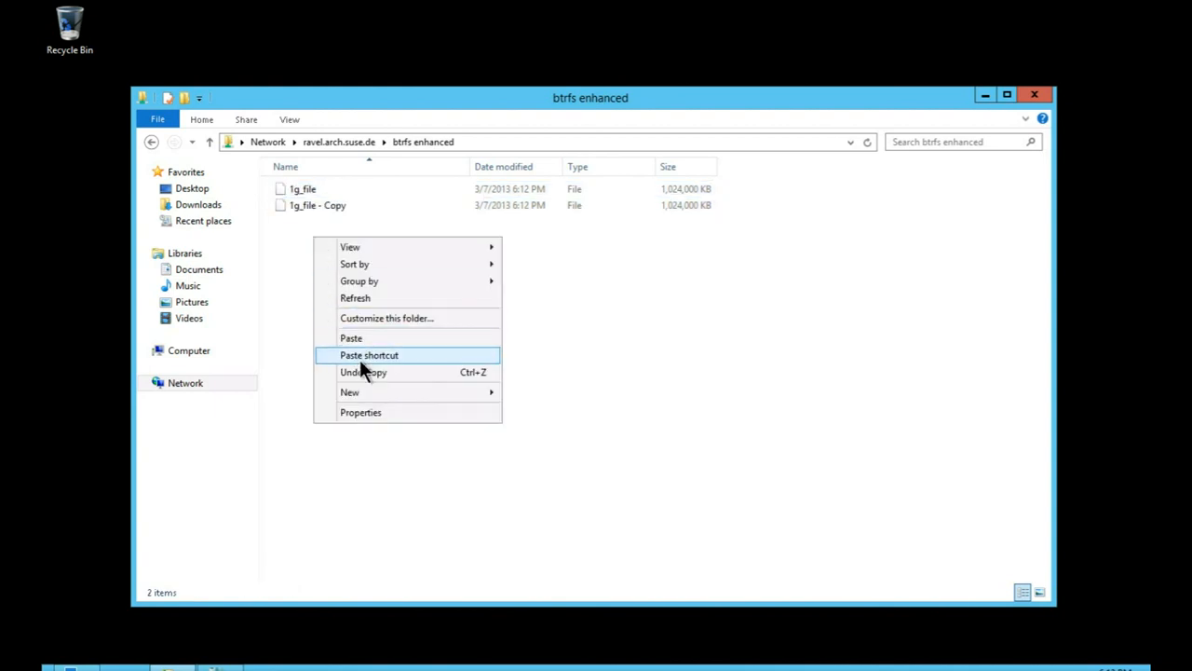
left_click(350, 337)
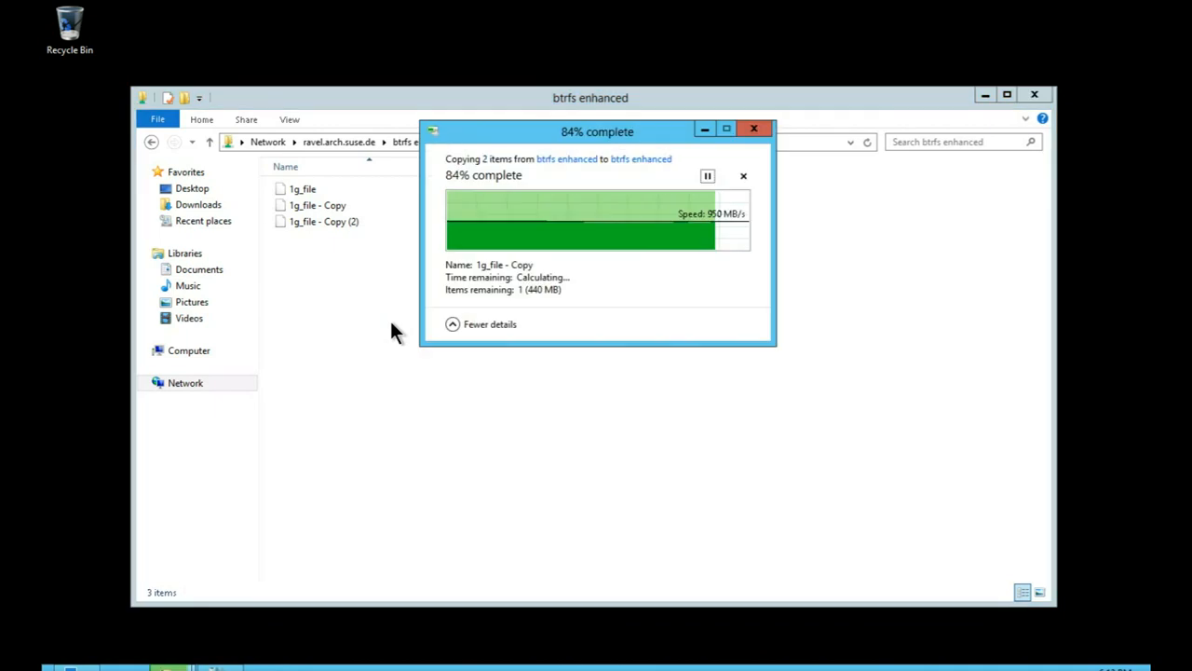